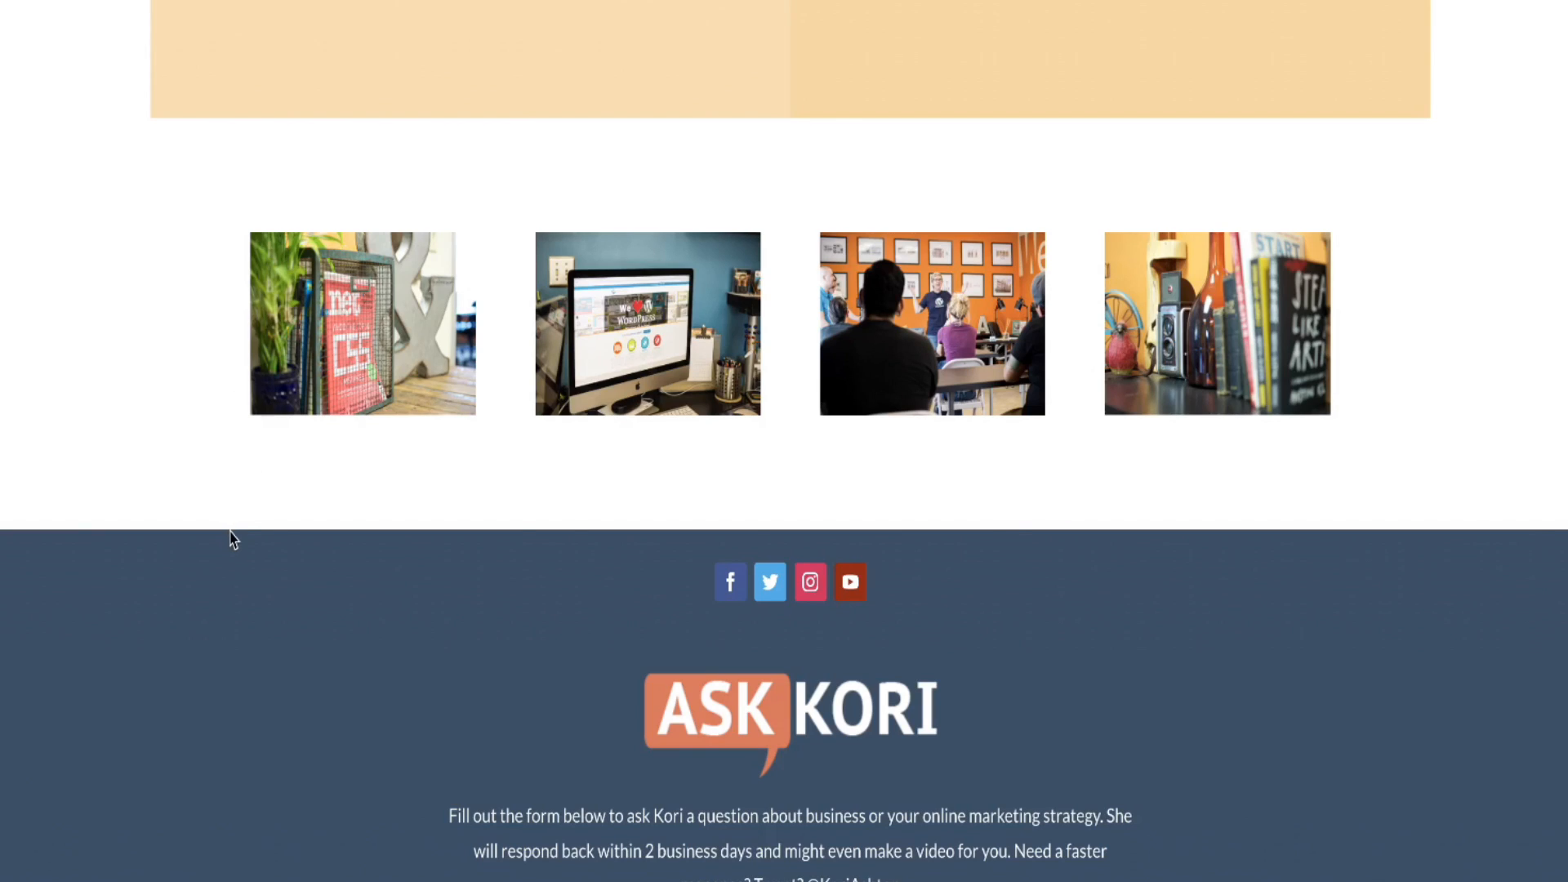
- Check the image row's column layout without changing it, then bring up its Row Settings
scroll(down, 3)
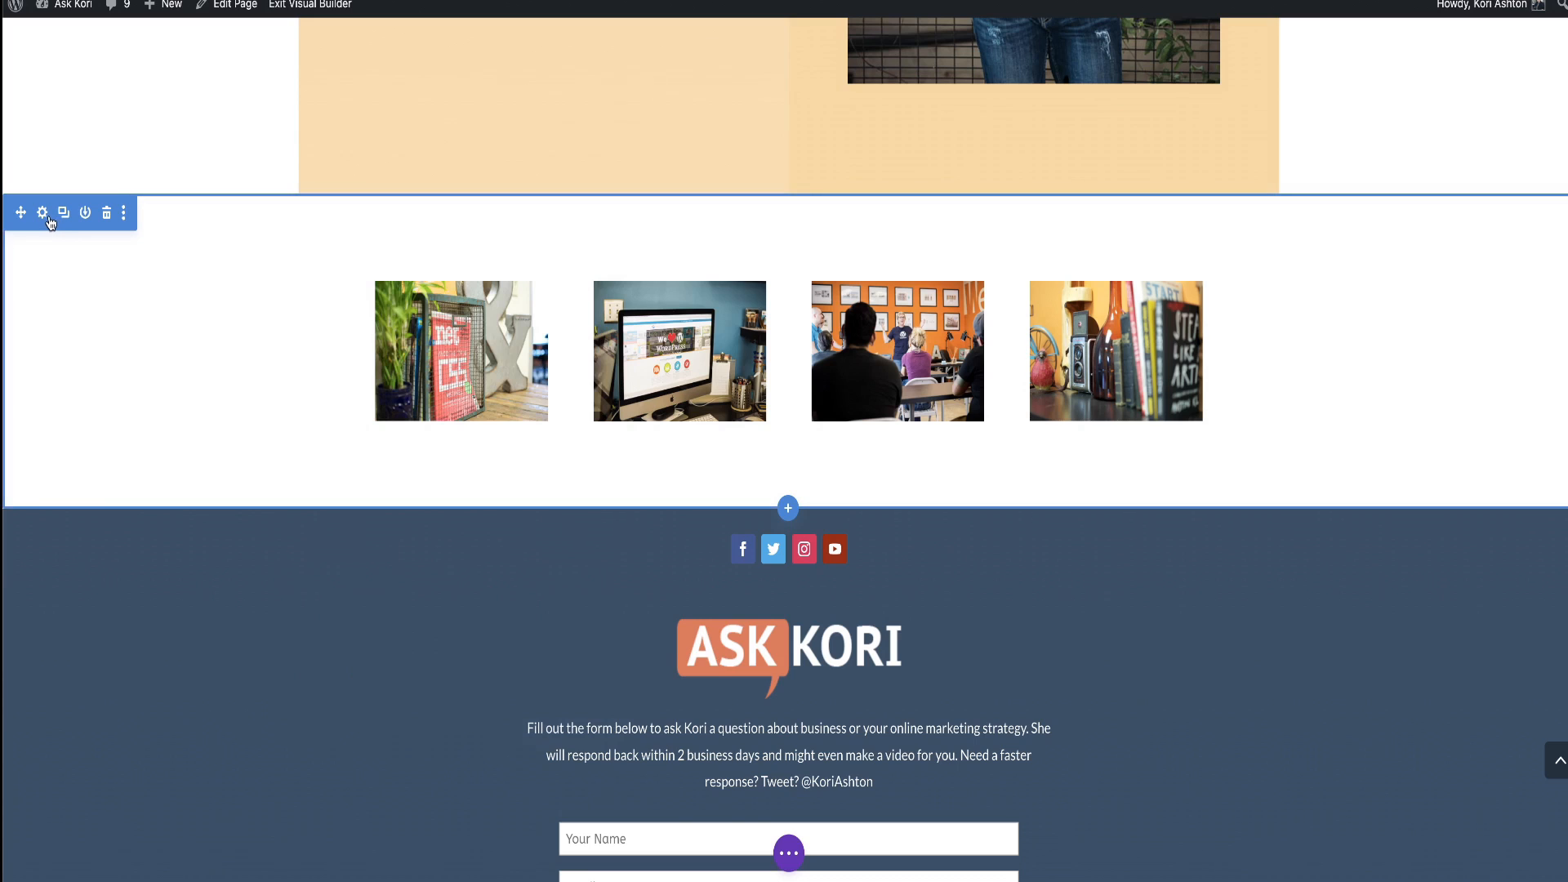
mouse_move(43, 212)
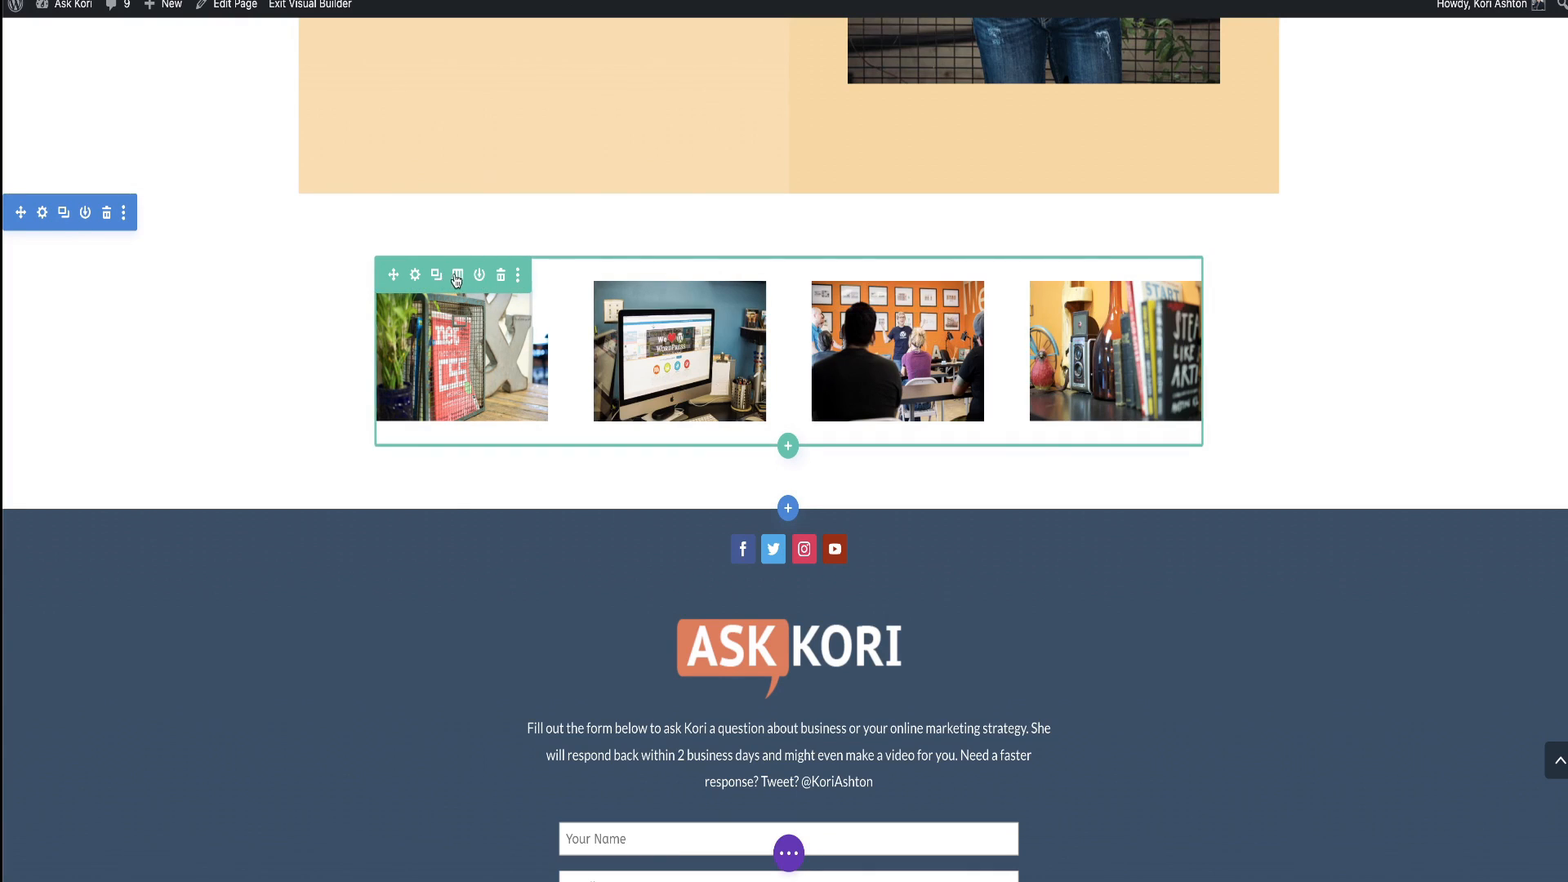
click(458, 274)
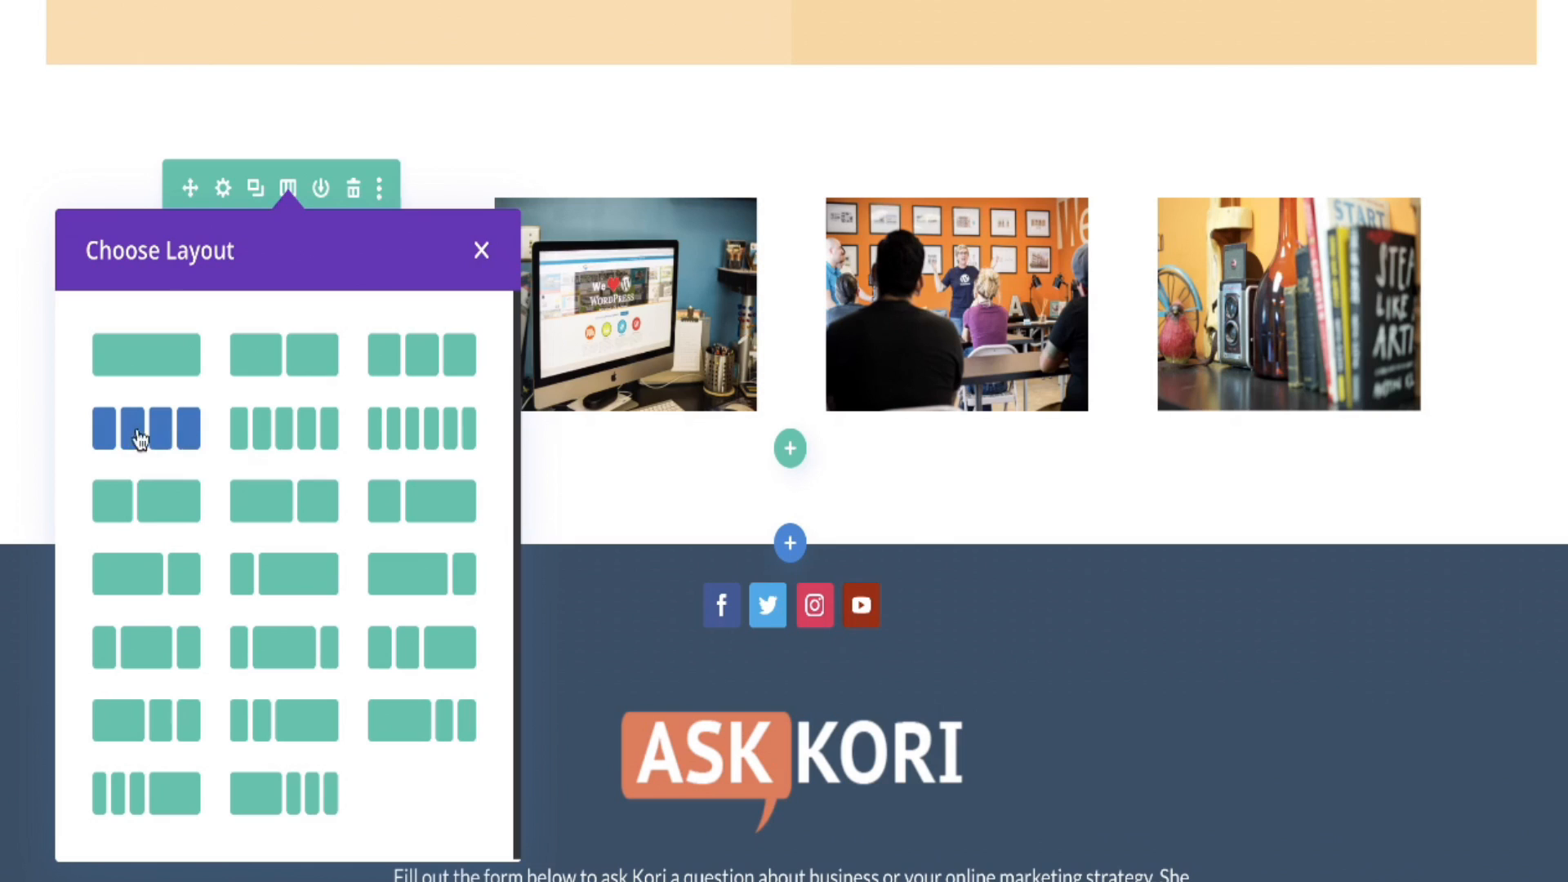
mouse_move(479, 258)
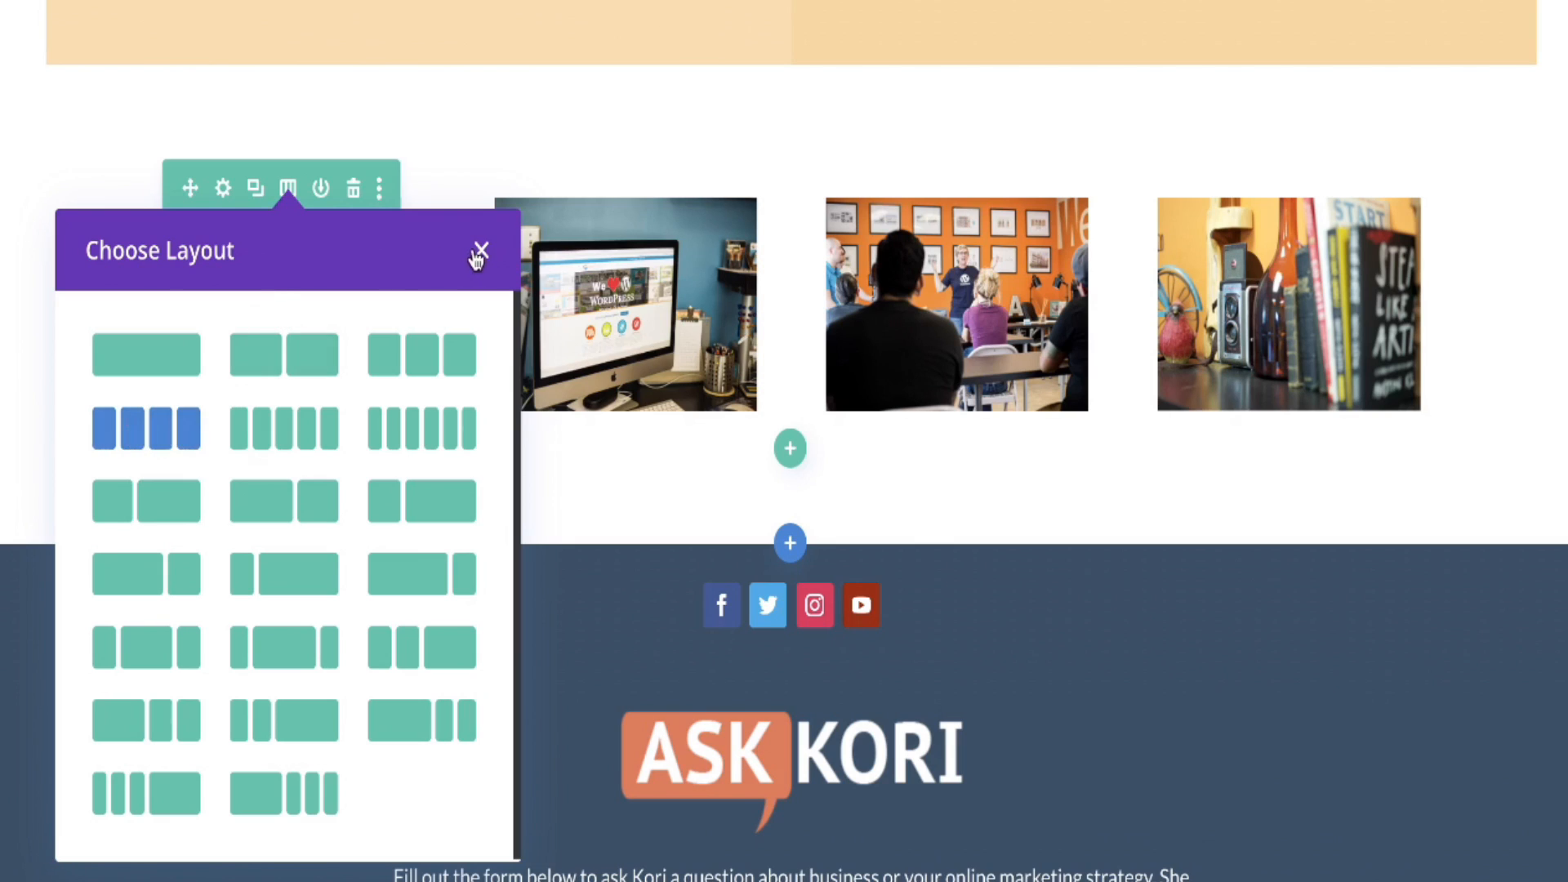
click(479, 246)
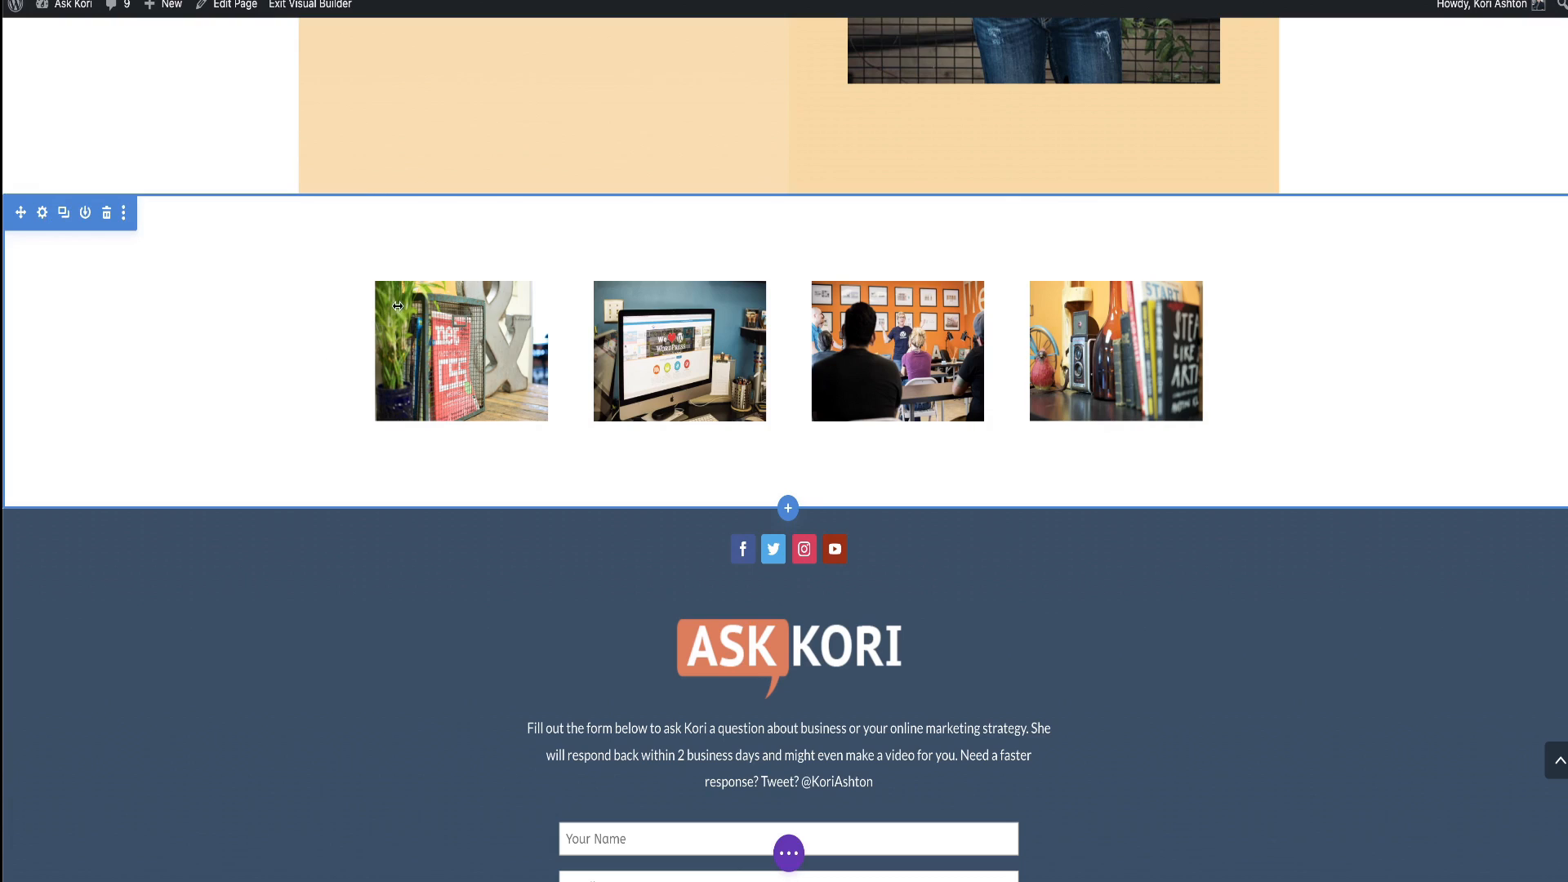
click(42, 213)
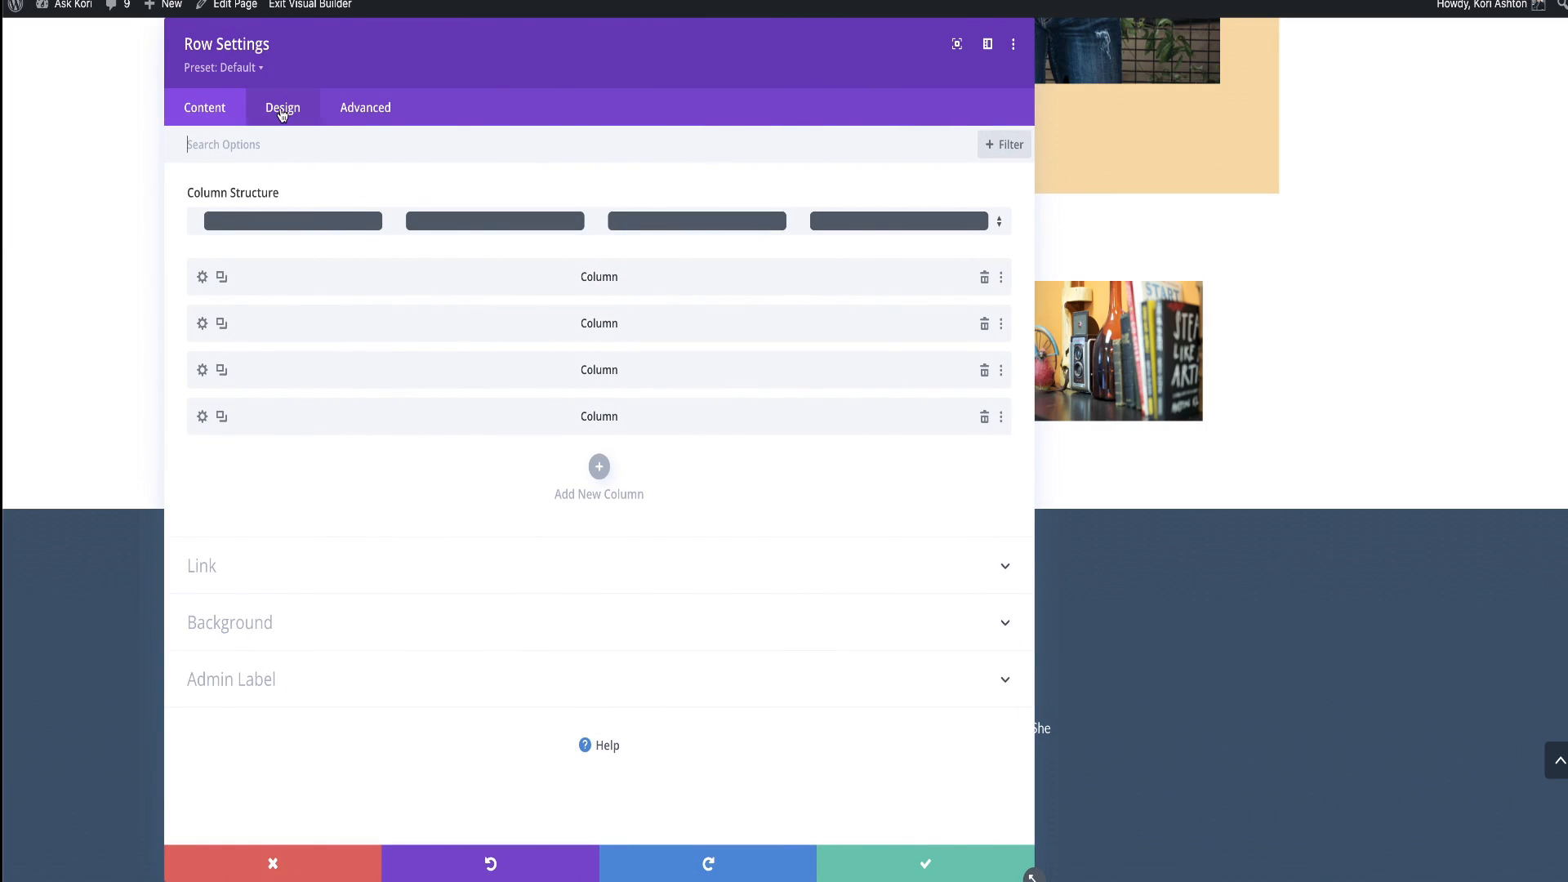
- Under Design > Sizing, enable Use Custom Gutter Width and reduce Gutter Width to 1
click(283, 107)
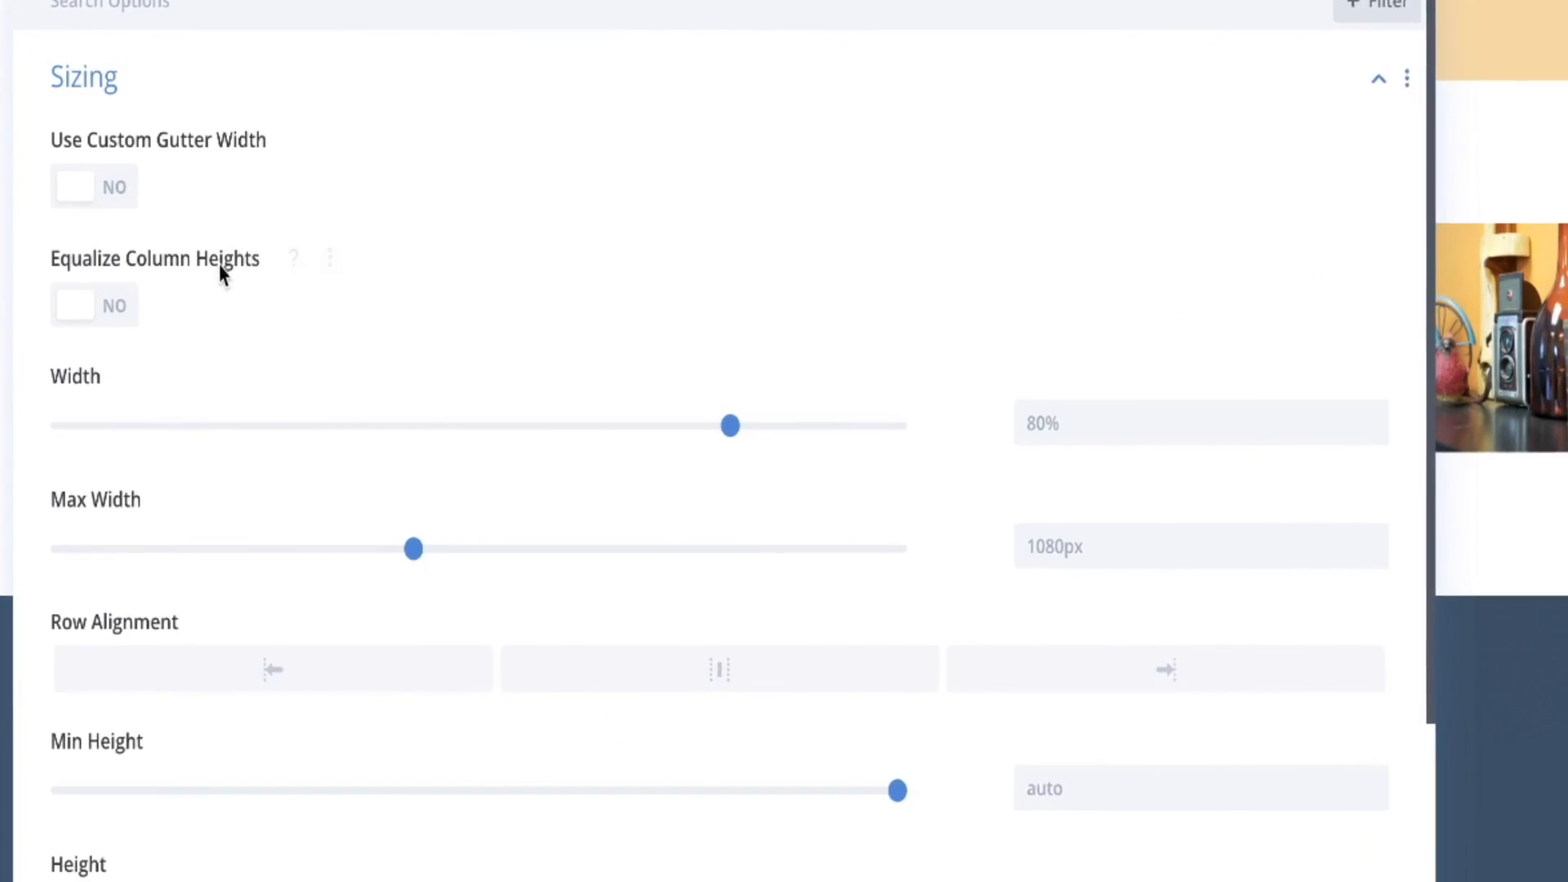
click(93, 186)
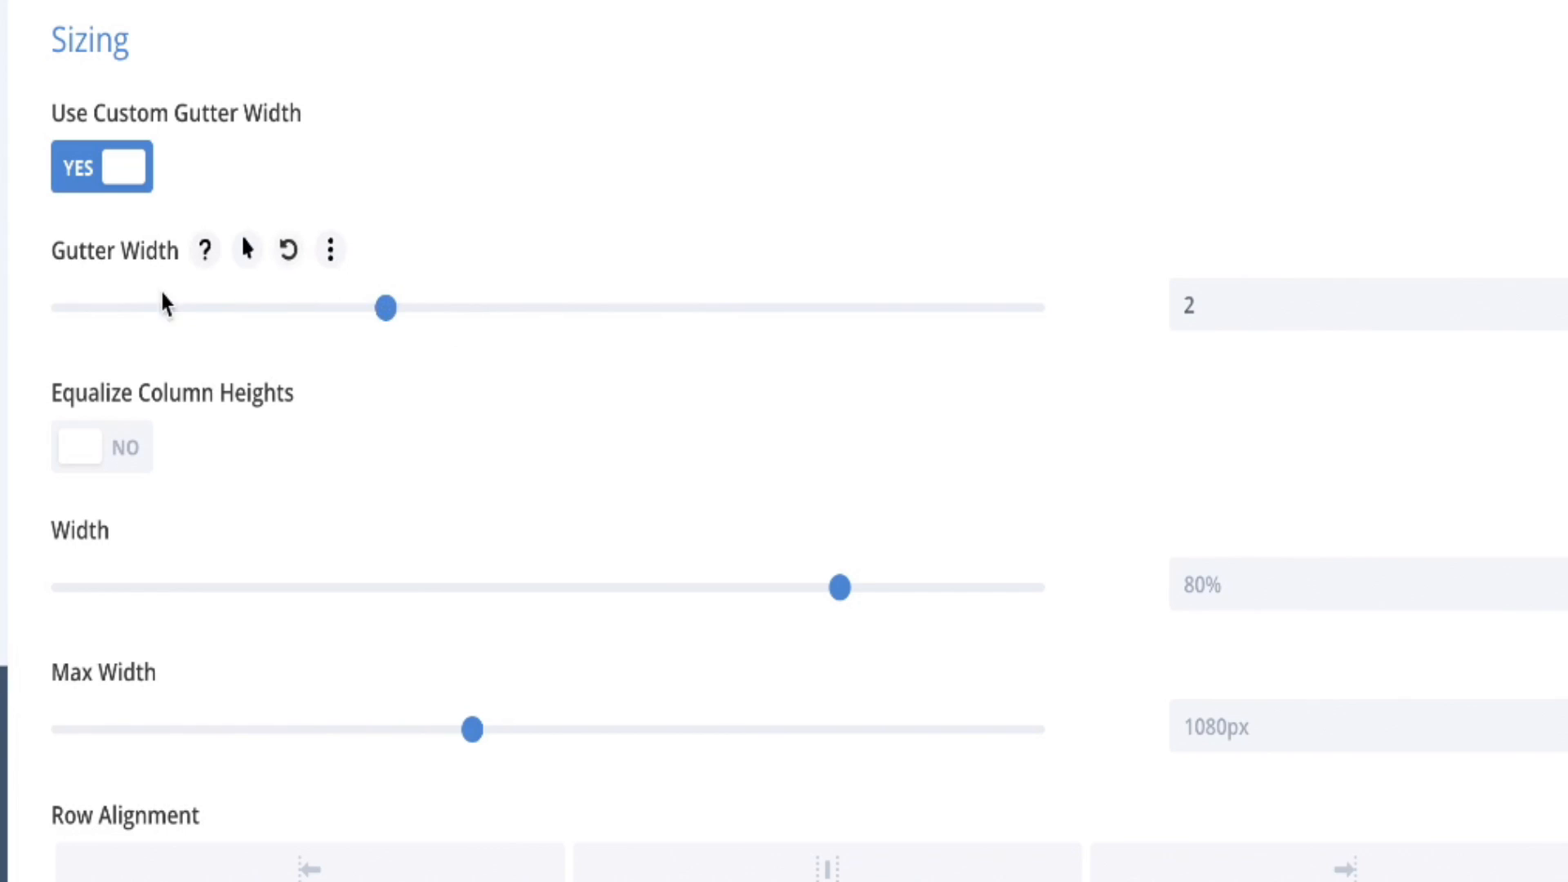
drag(387, 309, 60, 309)
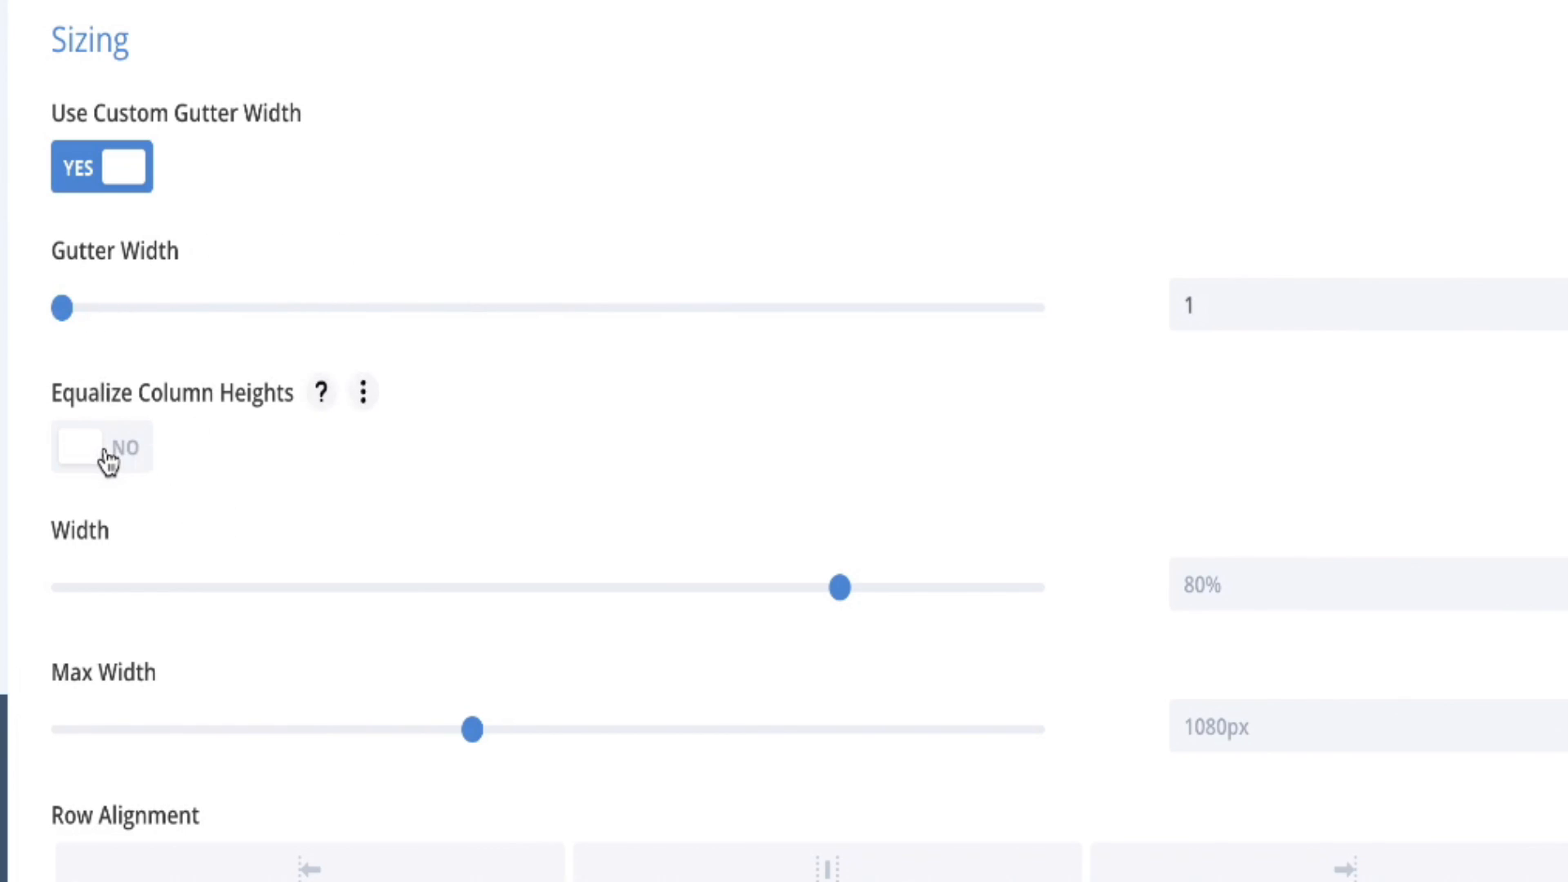
- Enable Equalize Column Heights and set the row's Width and Max Width to 100%
click(102, 447)
text(10)
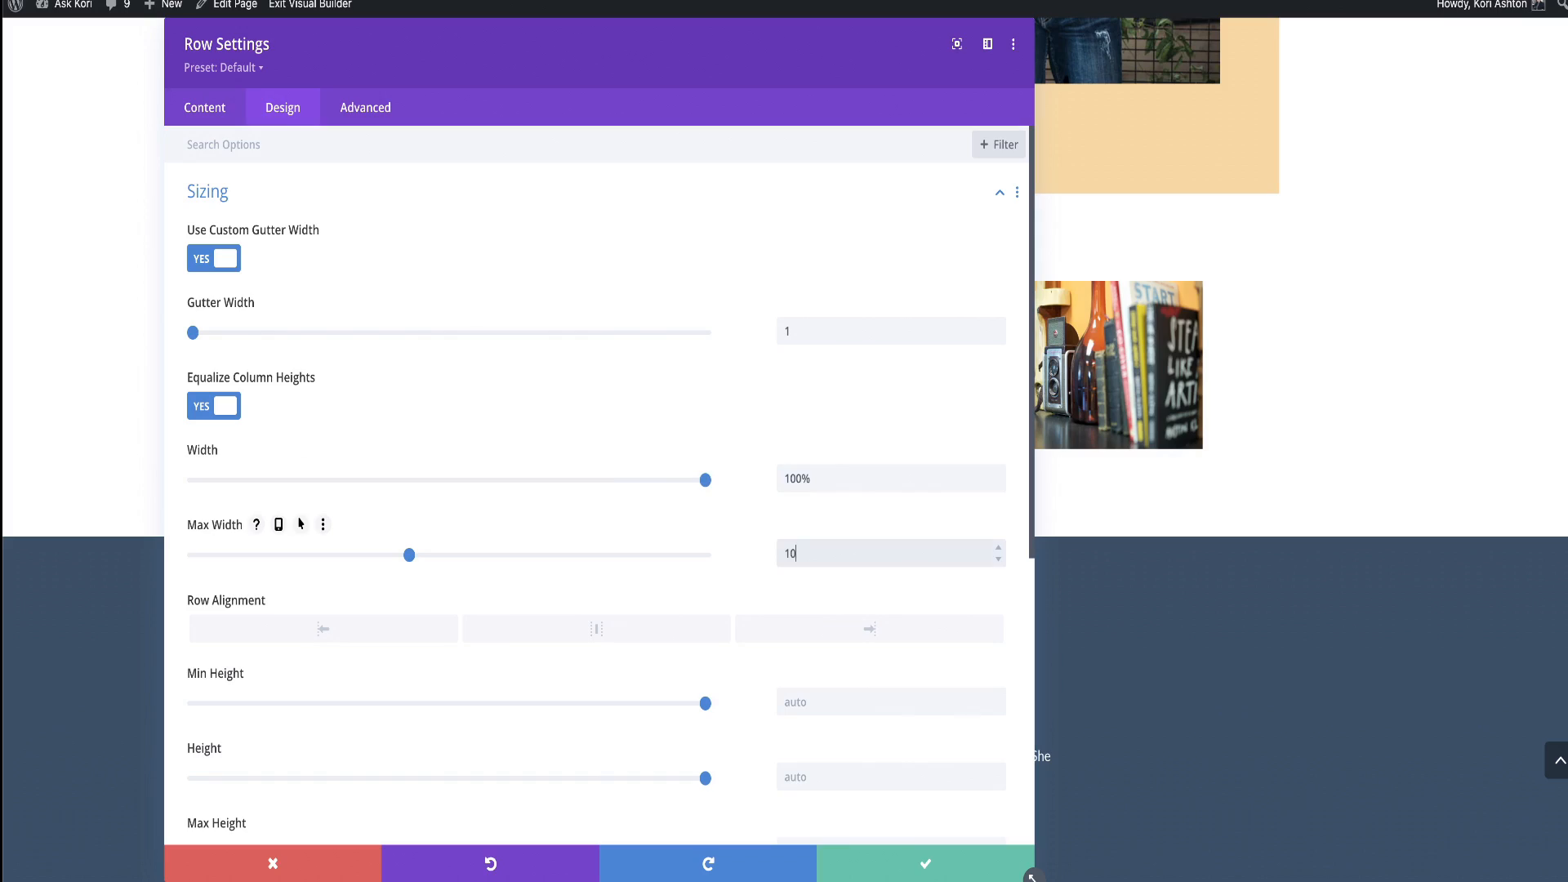
click(322, 524)
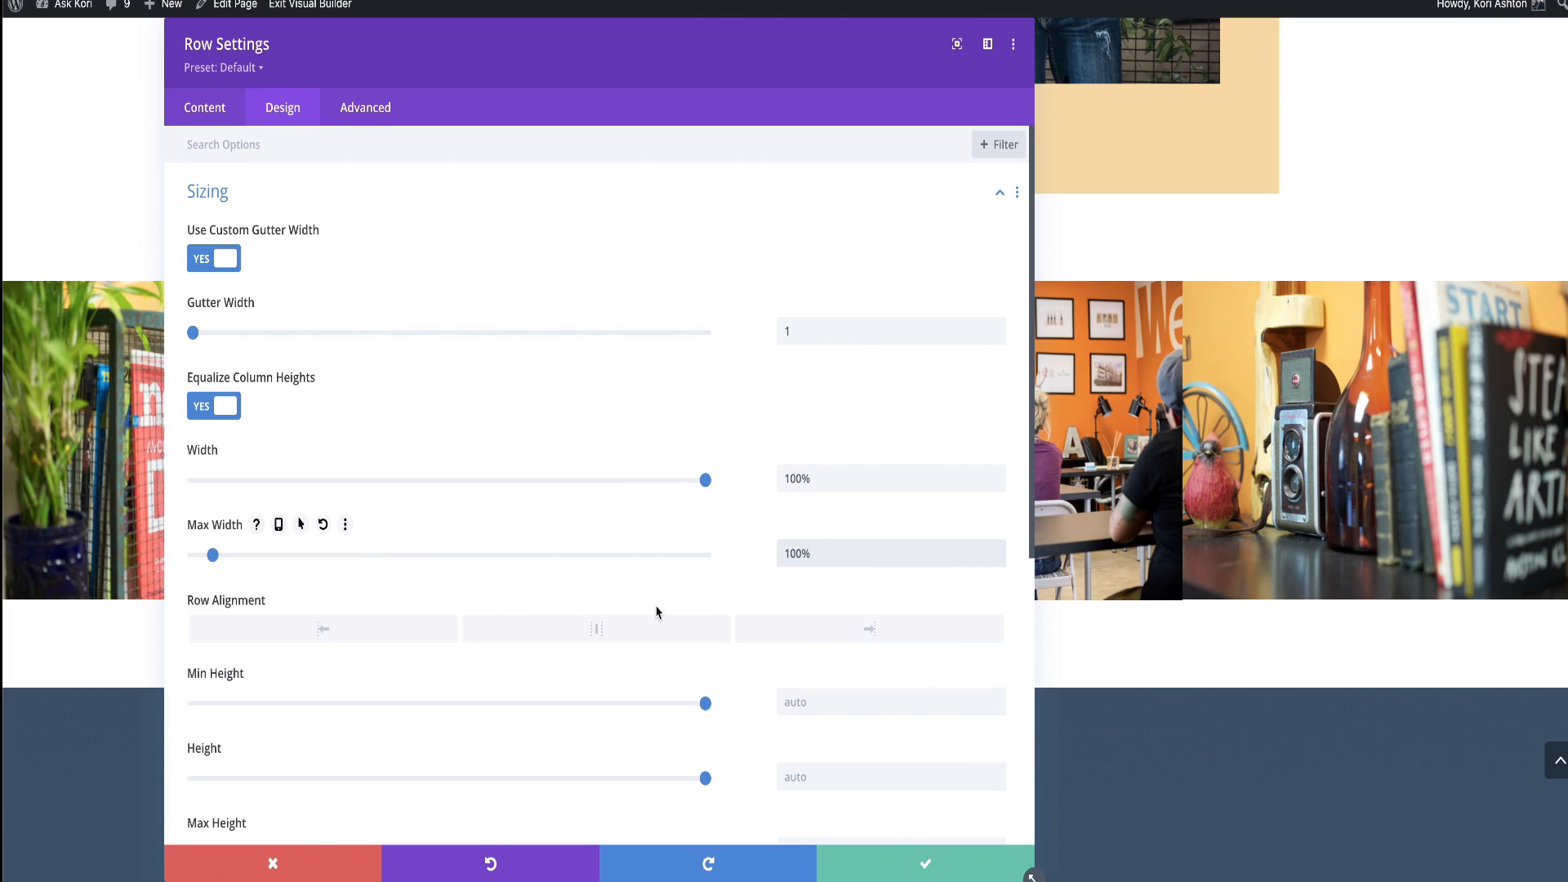
mouse_move(706, 749)
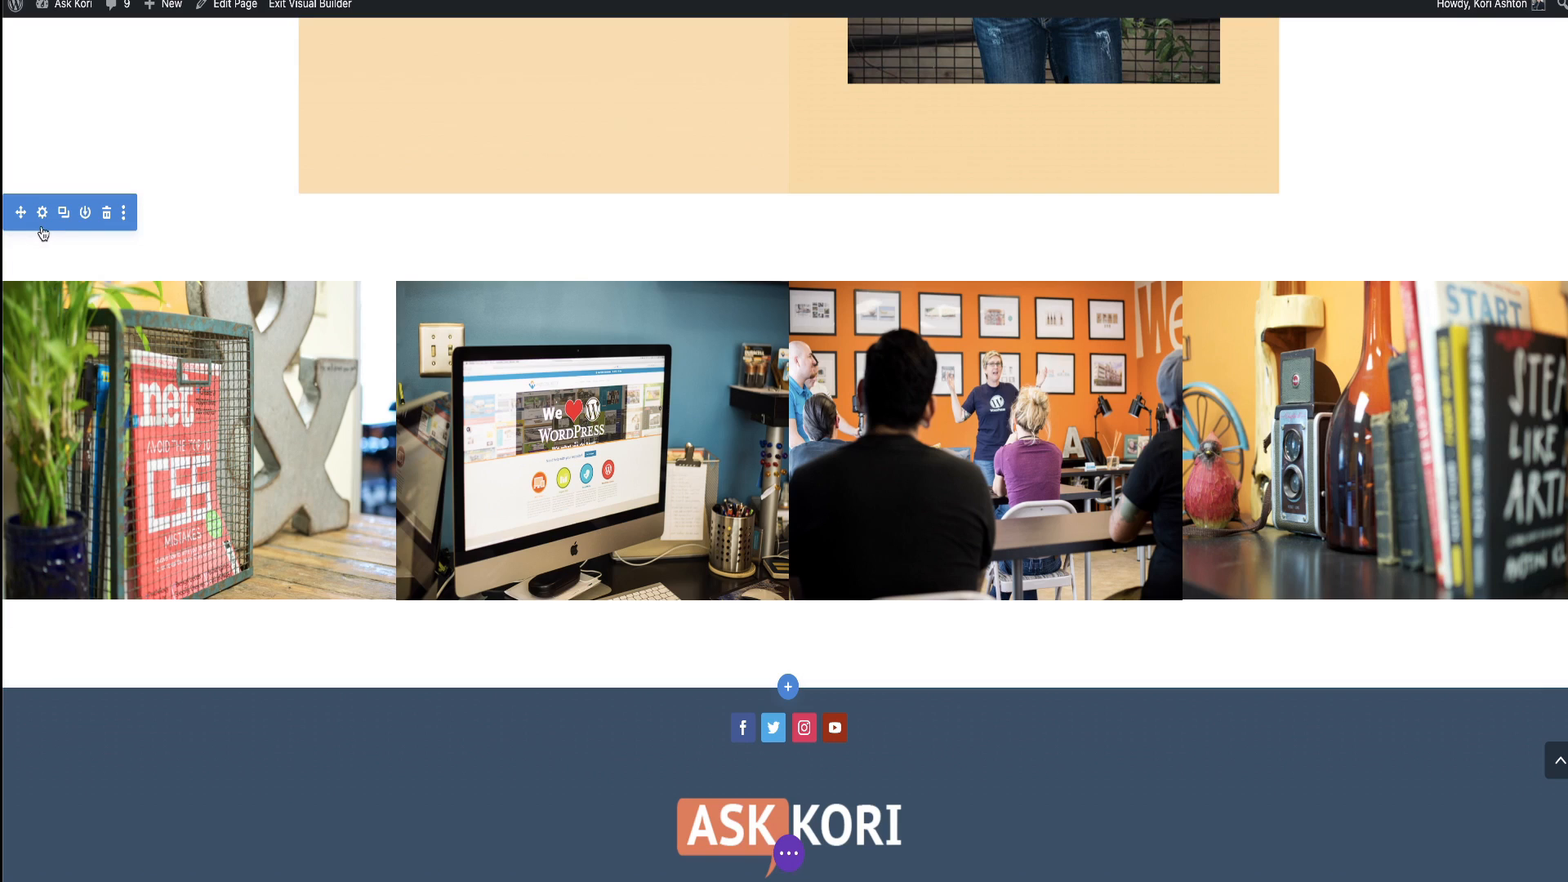
- Set the section's top and bottom Margin and Padding to 0px under Design > Spacing
click(42, 213)
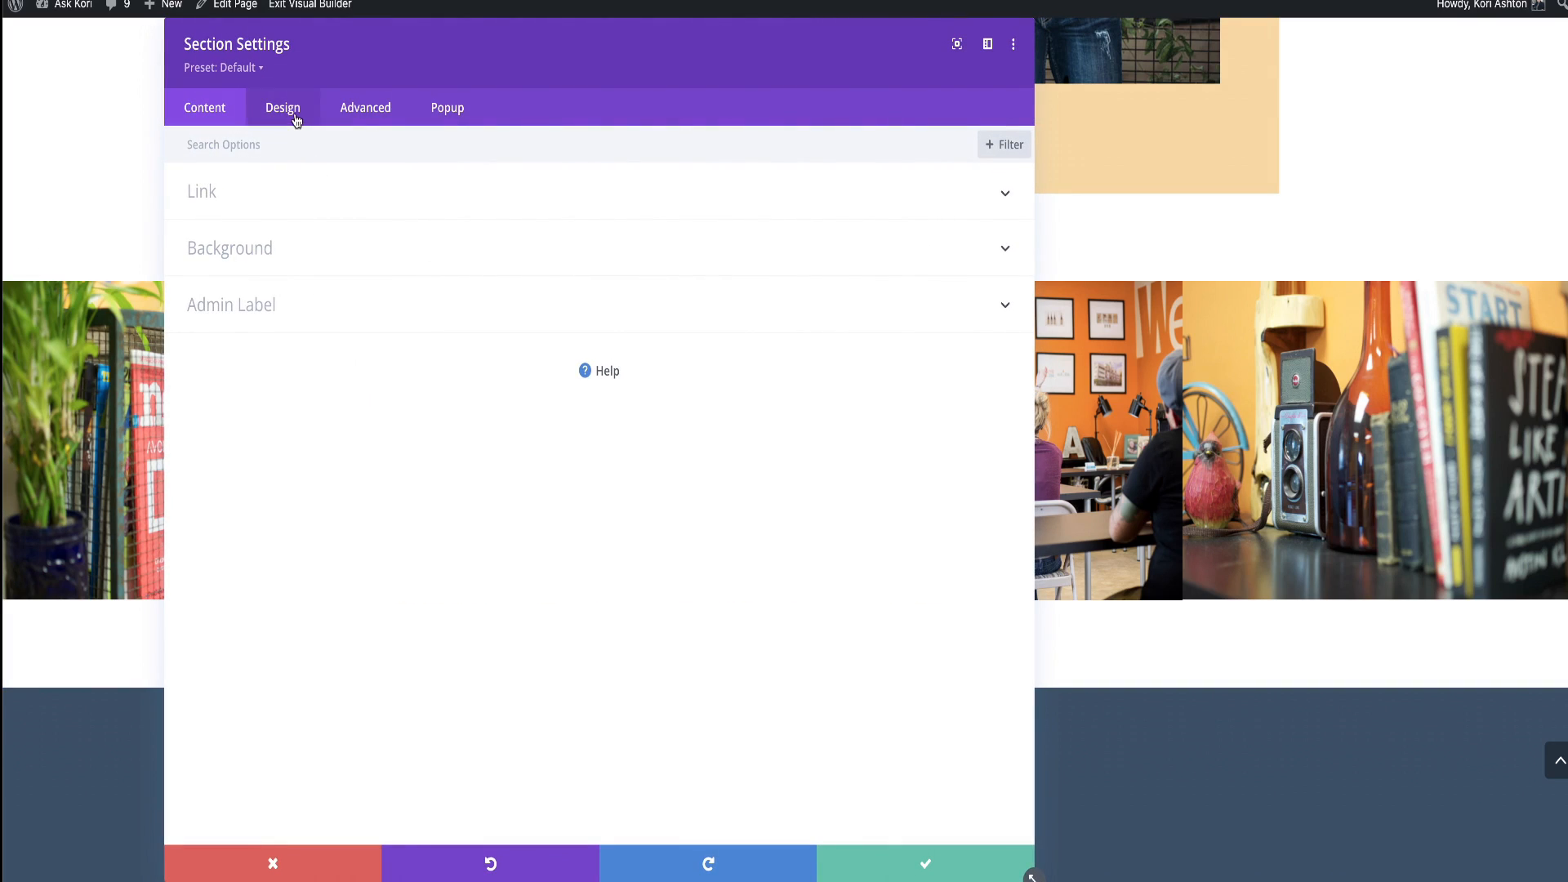
click(283, 107)
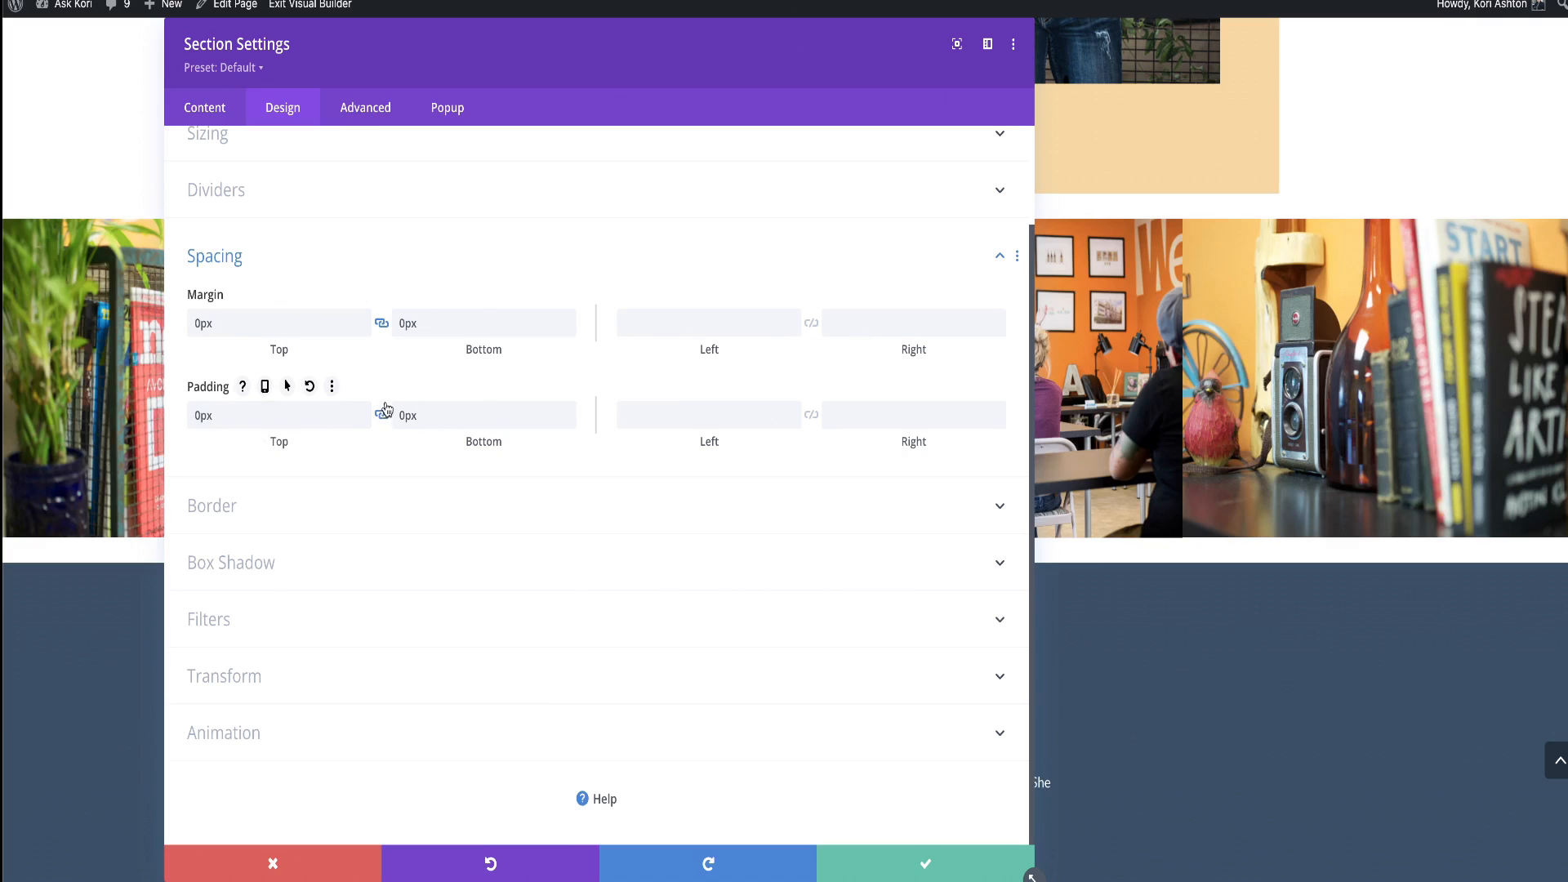
click(476, 415)
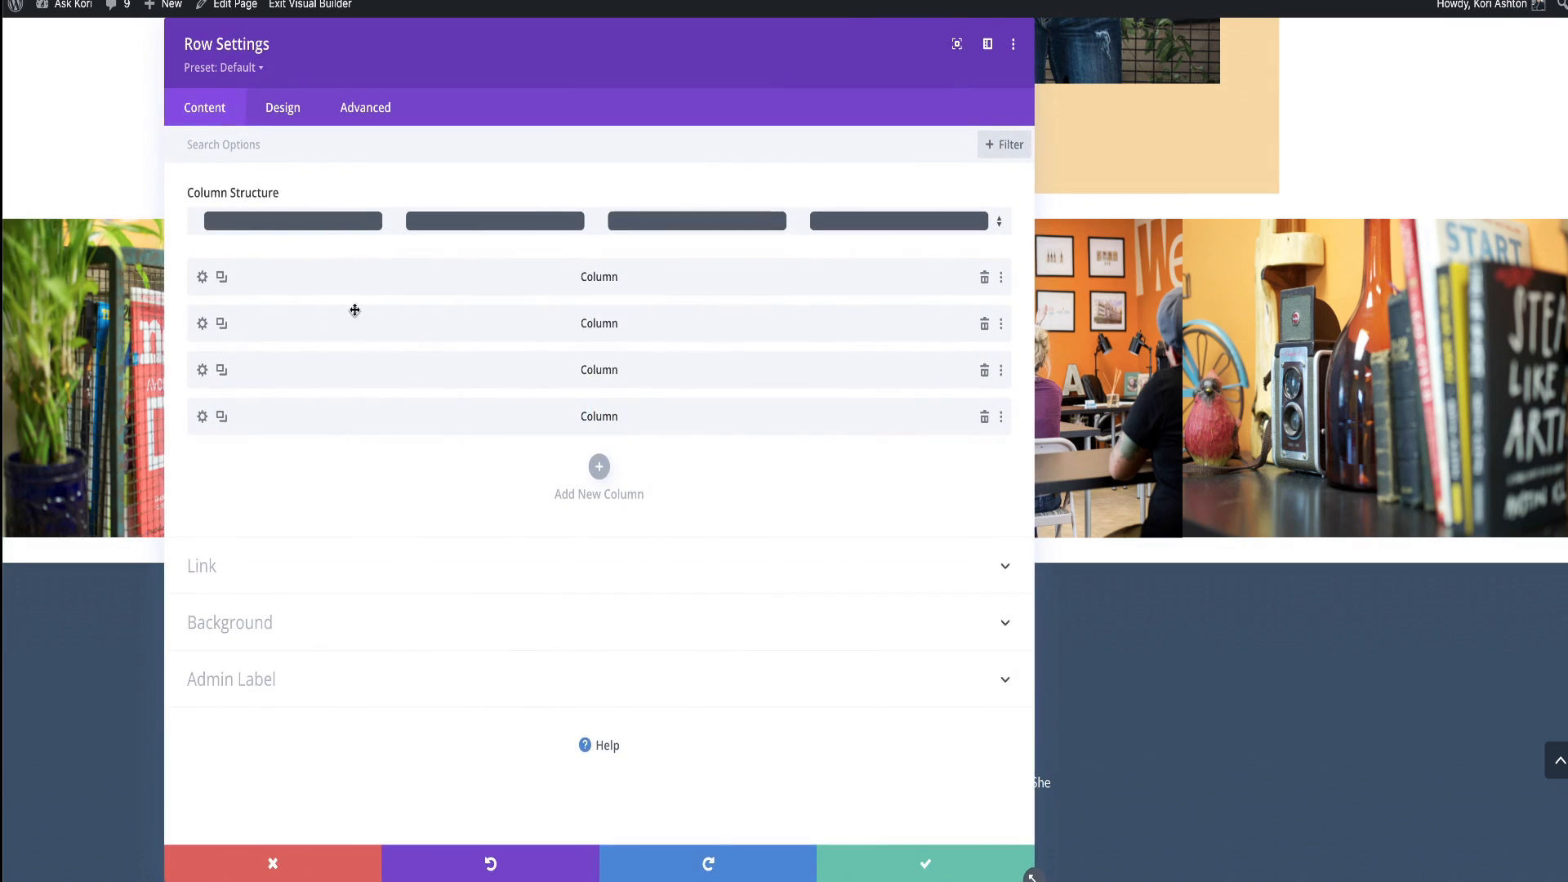
- Save the section settings so the image row sits flush against the footer
click(283, 108)
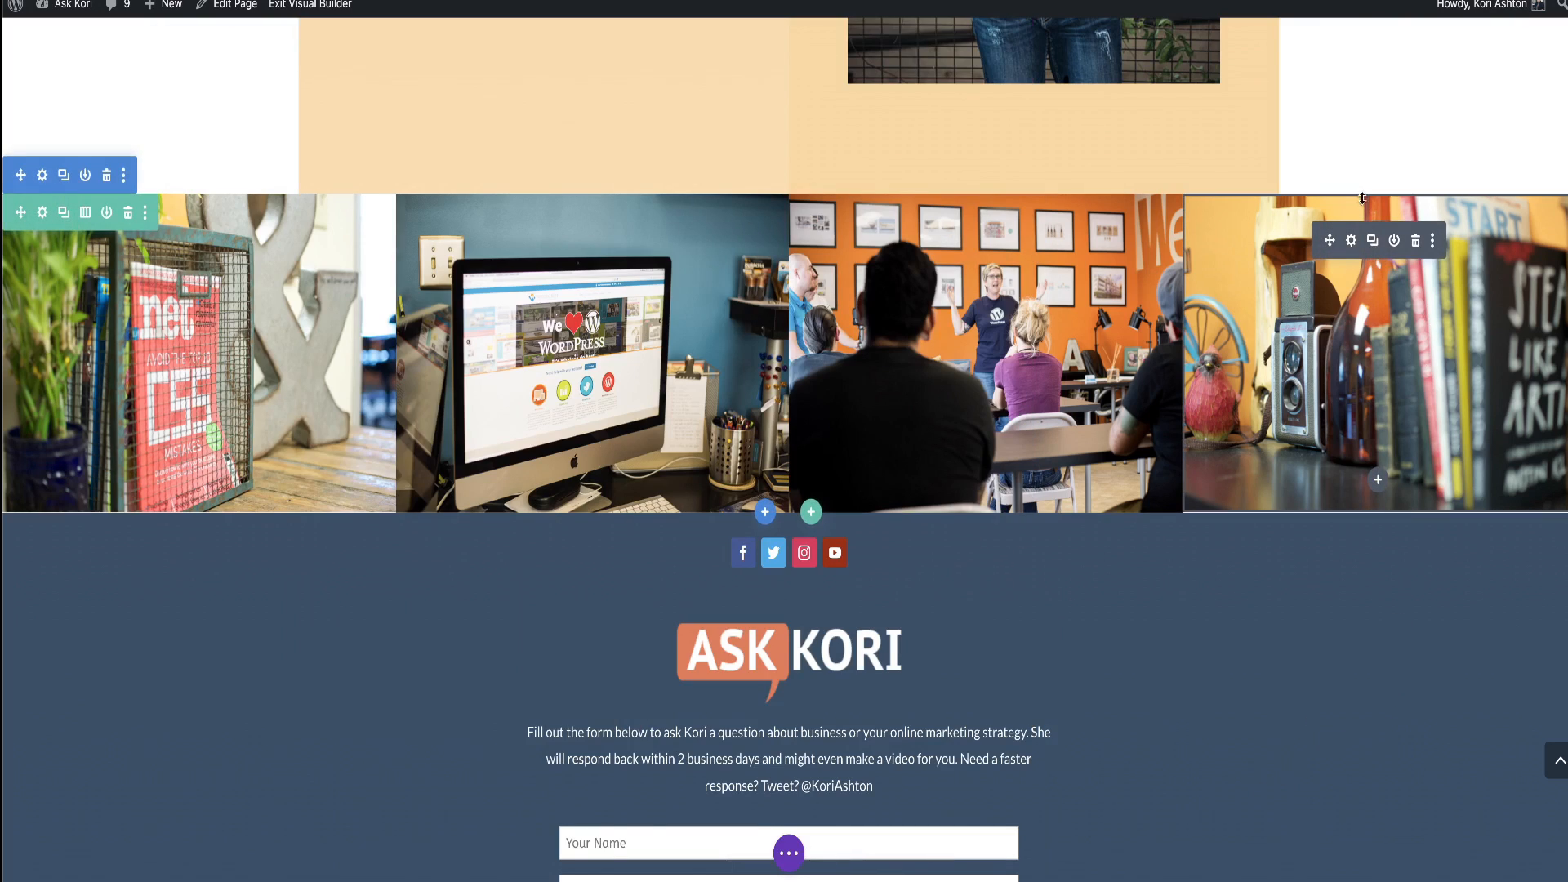
- Switch to Phone View, where the four images stack vertically at full width
scroll(up, 3)
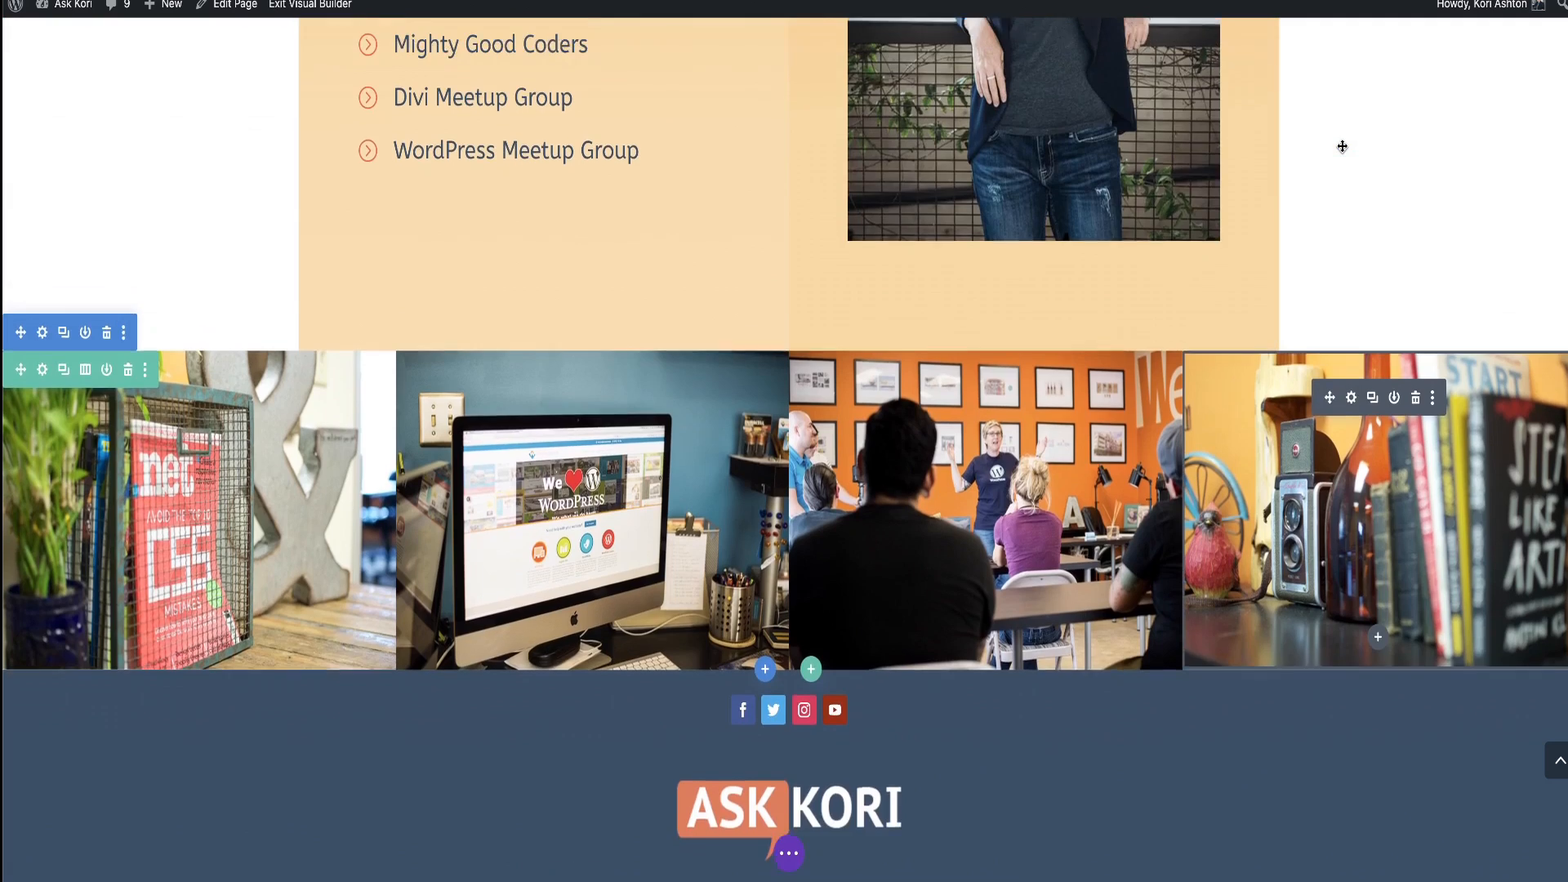
click(217, 854)
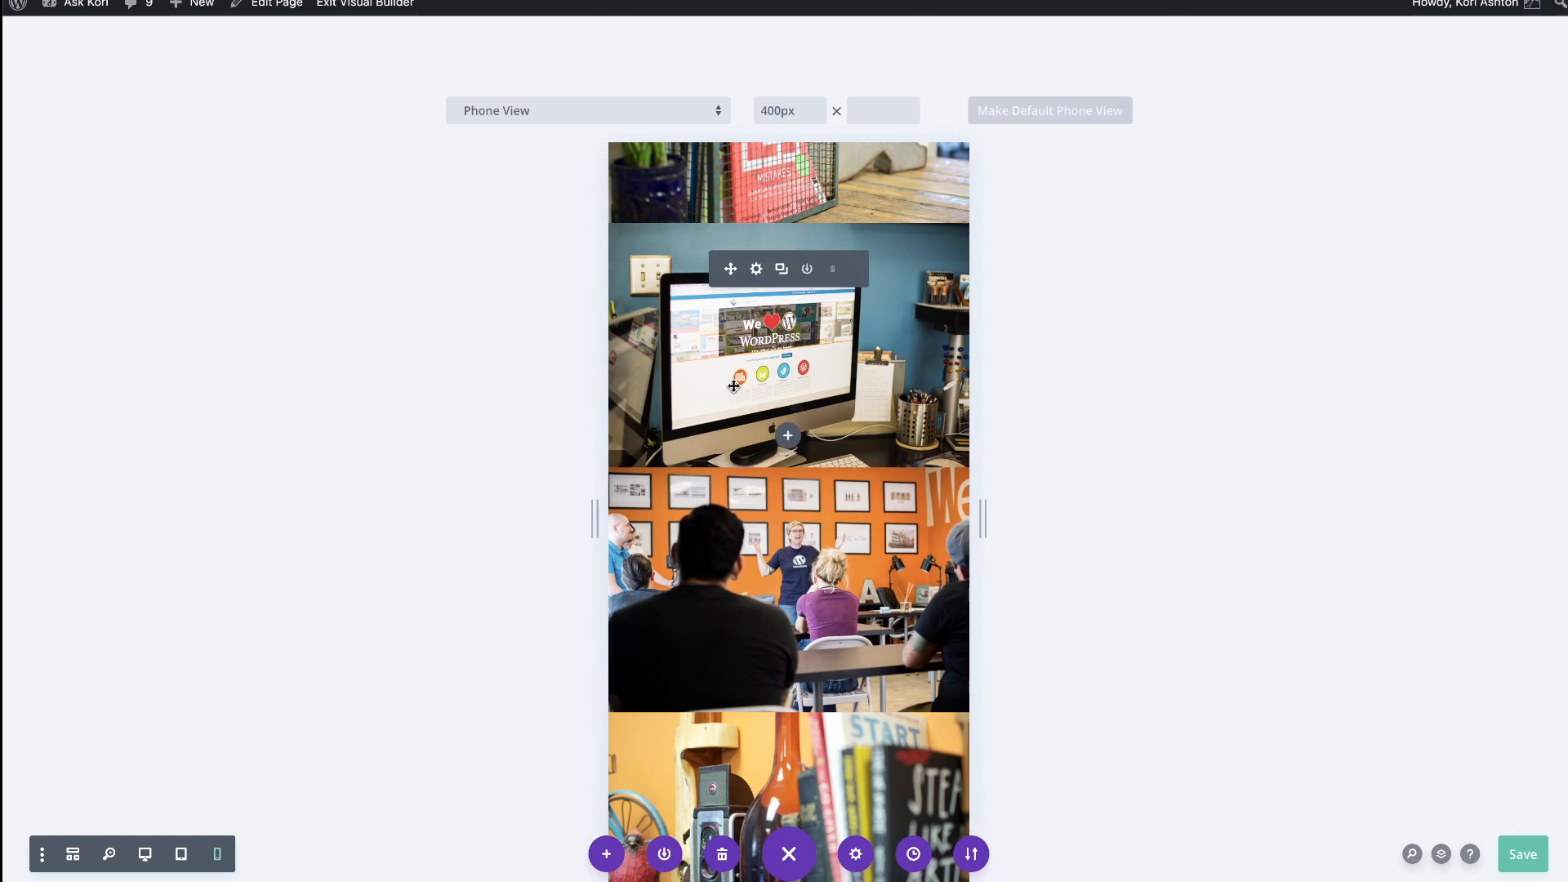